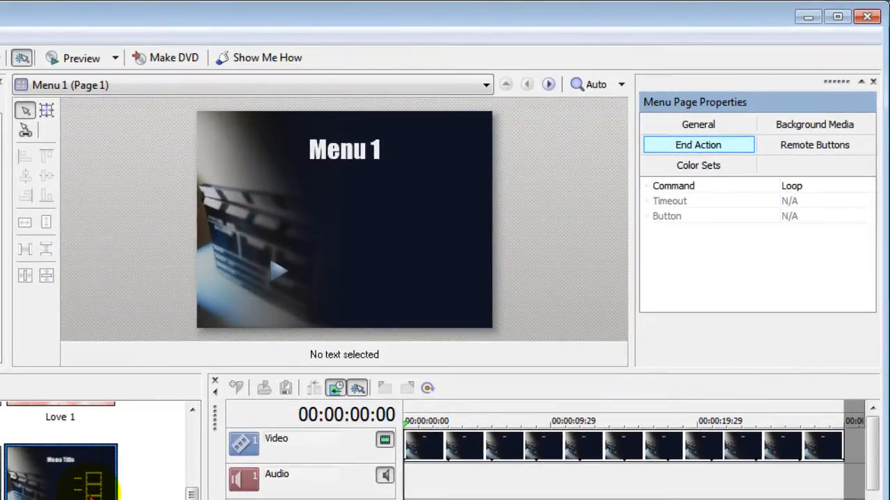
mouse_move(486, 90)
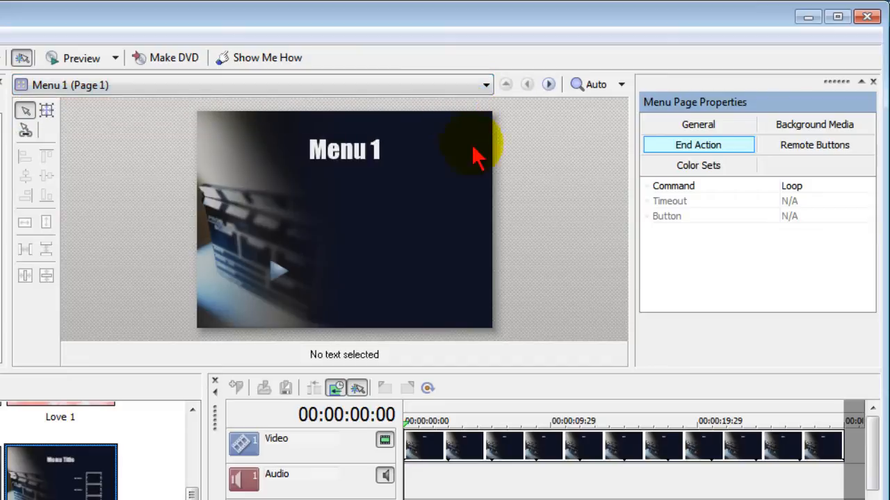
mouse_move(528, 278)
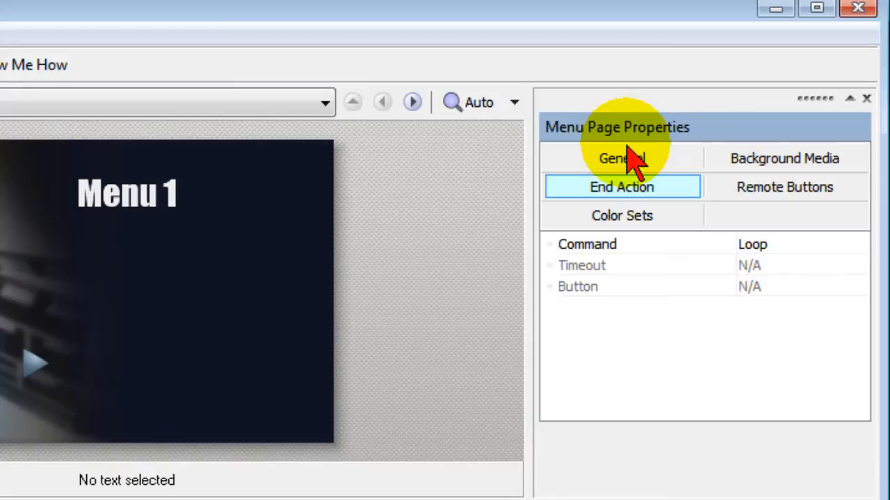
Show Menu 1's Background Media settings, where the Audio field is still None
click(784, 158)
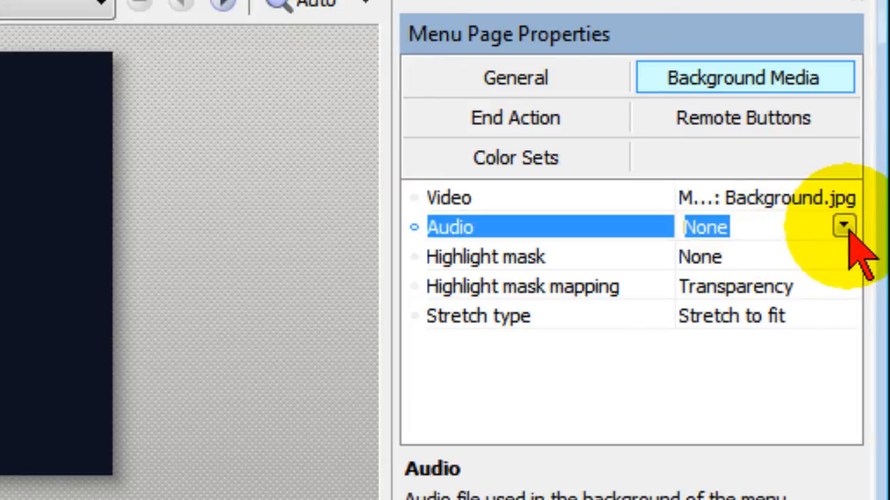
Show Menu 1's End Action settings with the Command set to Loop
click(843, 226)
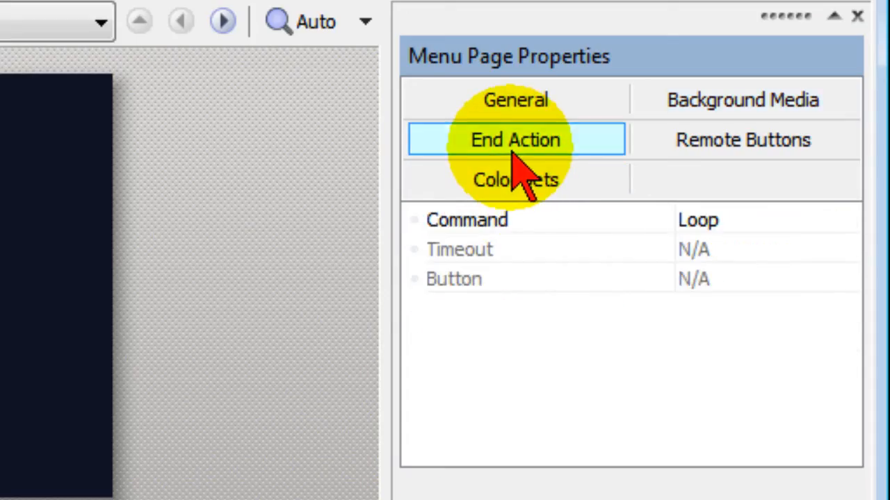
mouse_move(514, 243)
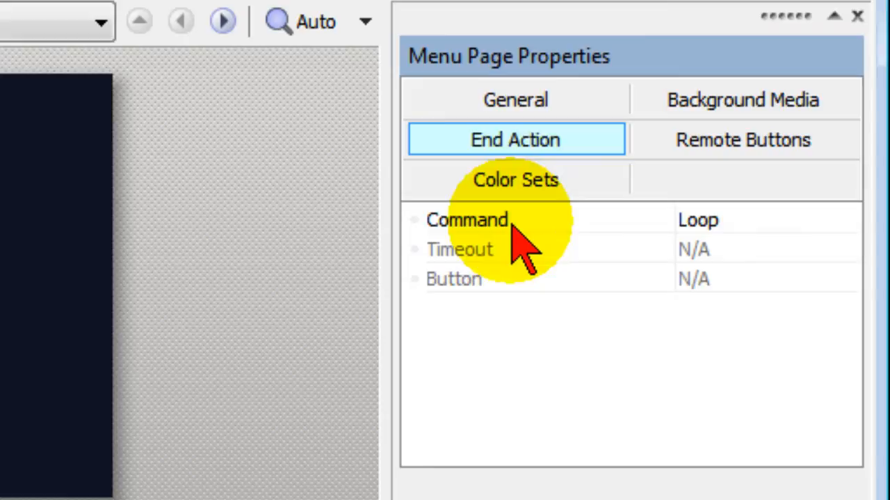
mouse_move(737, 236)
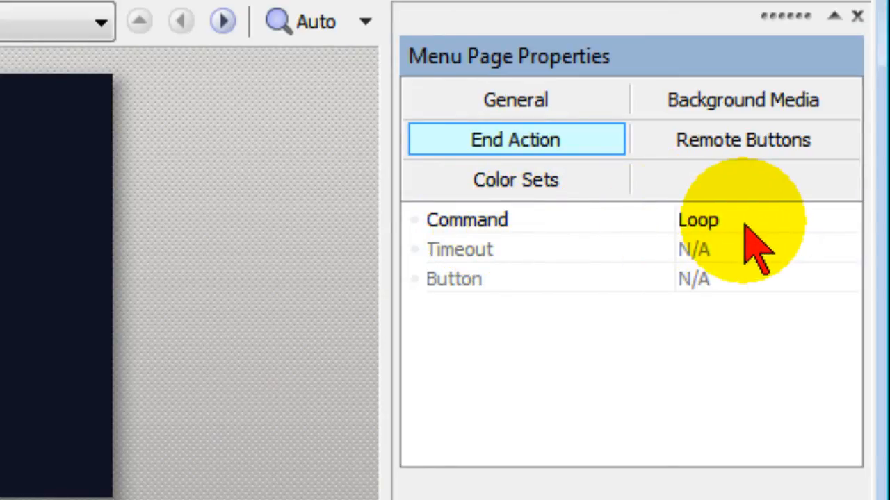
mouse_move(351, 250)
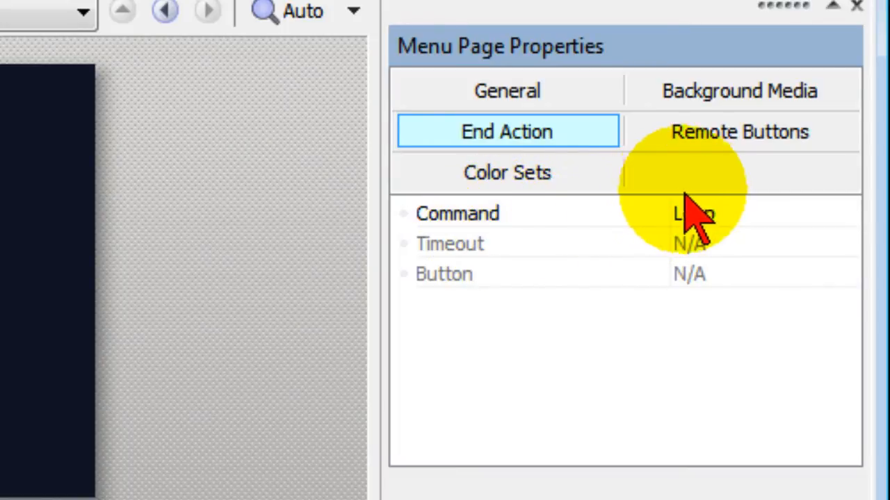
Replace Menu 1's background audio with the Looperman WAV loop from Downloads and start the preview
click(739, 90)
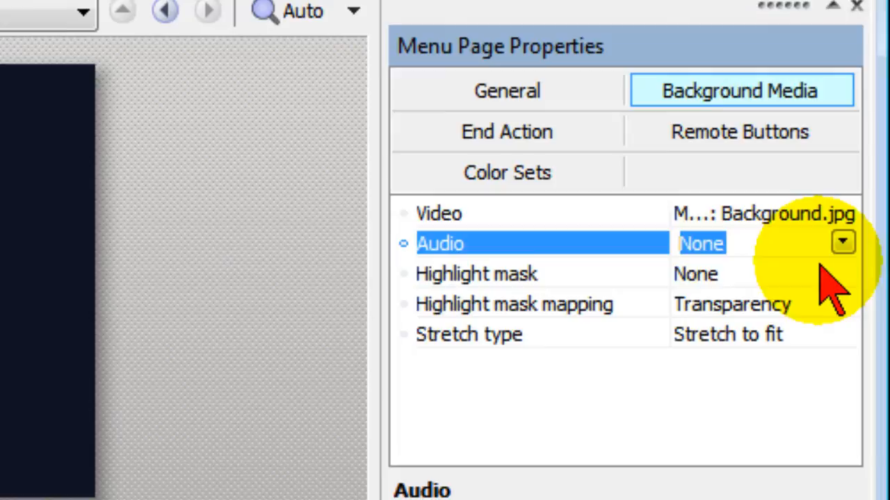
click(842, 243)
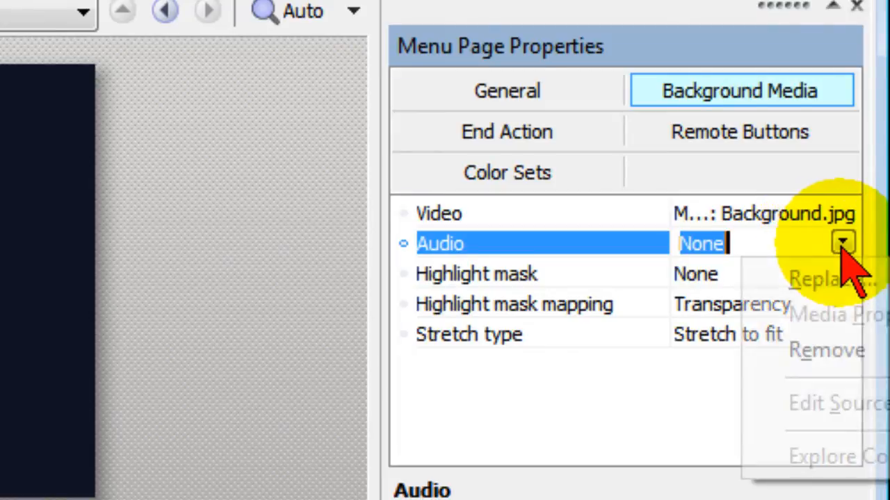
click(827, 278)
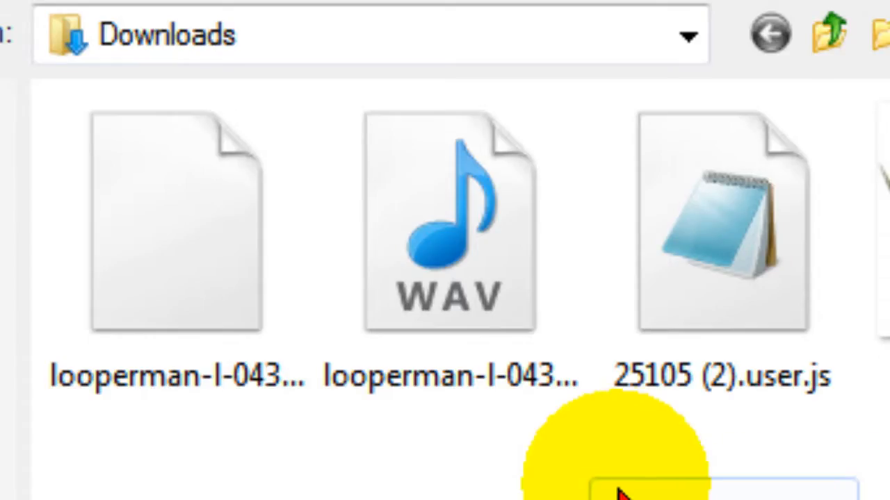
click(450, 223)
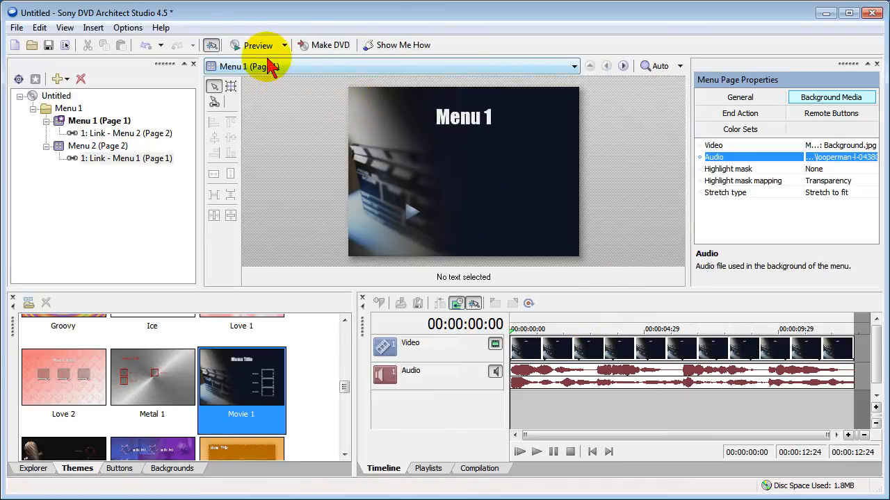
click(257, 44)
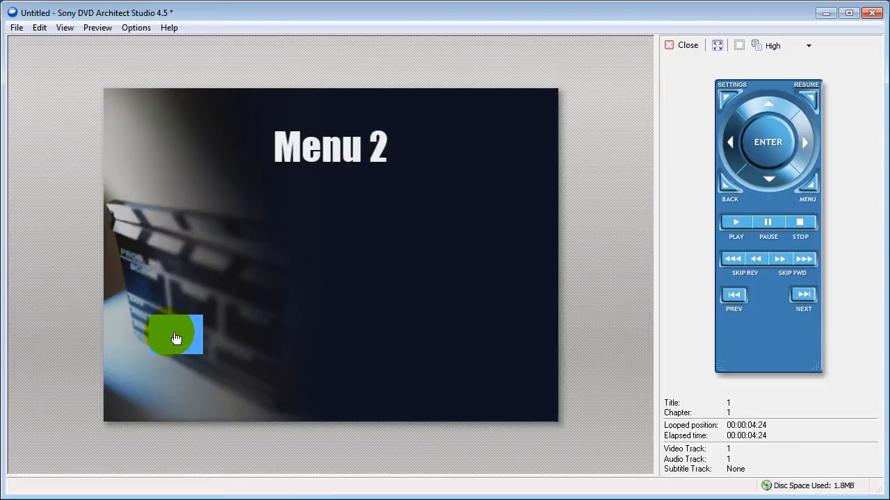
Try the link button on the Menu 2 page while its looping audio plays in the preview
click(175, 335)
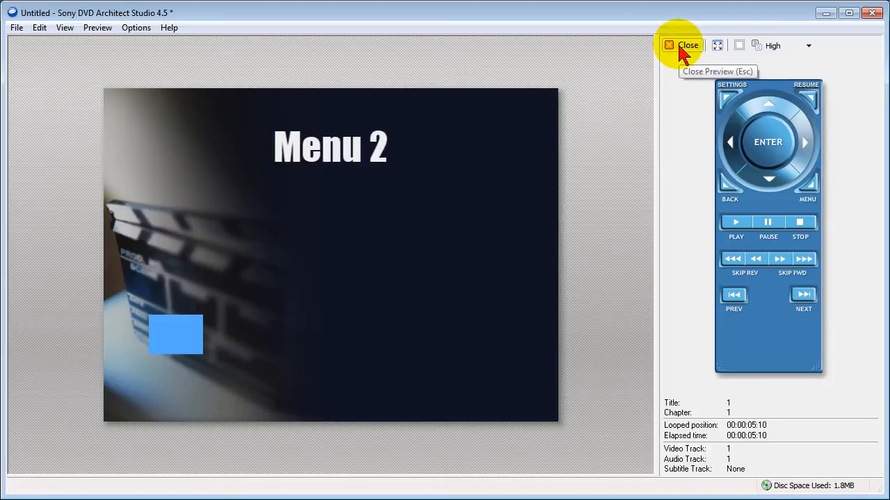
Close the preview and play then pause the Shoots And Ladders loop on Looperman
click(687, 44)
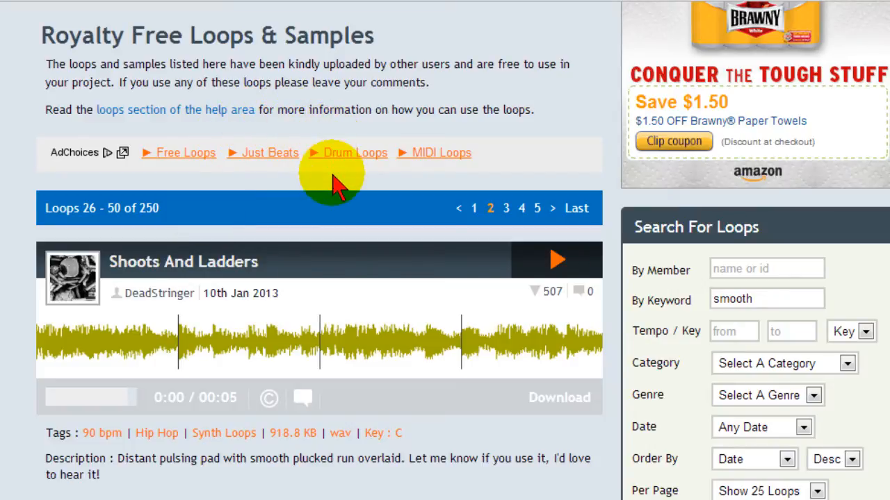
mouse_move(392, 243)
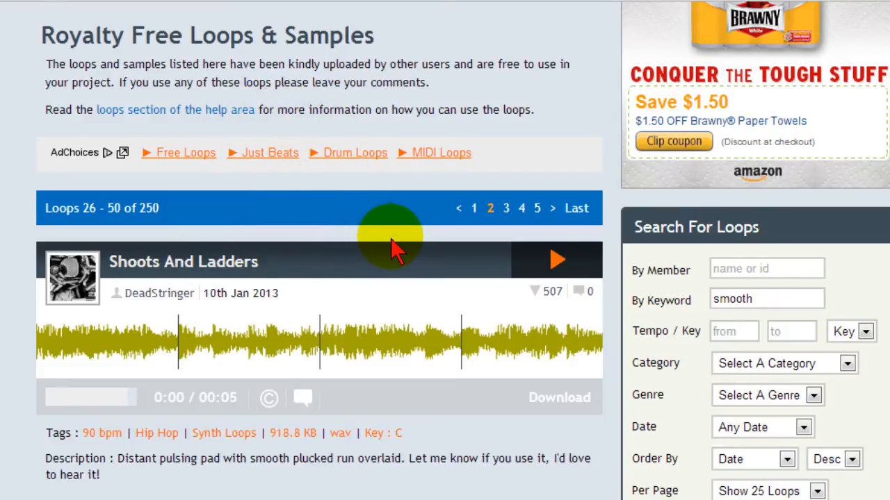
scroll(down, 3)
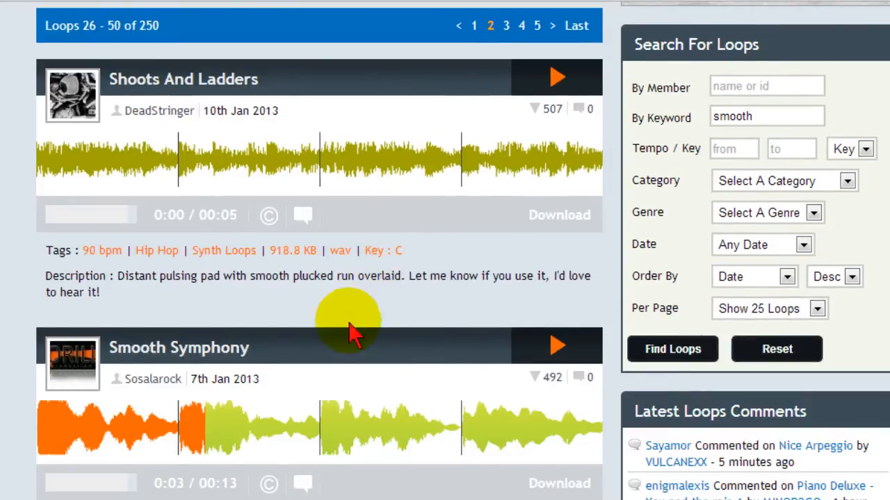
mouse_move(306, 385)
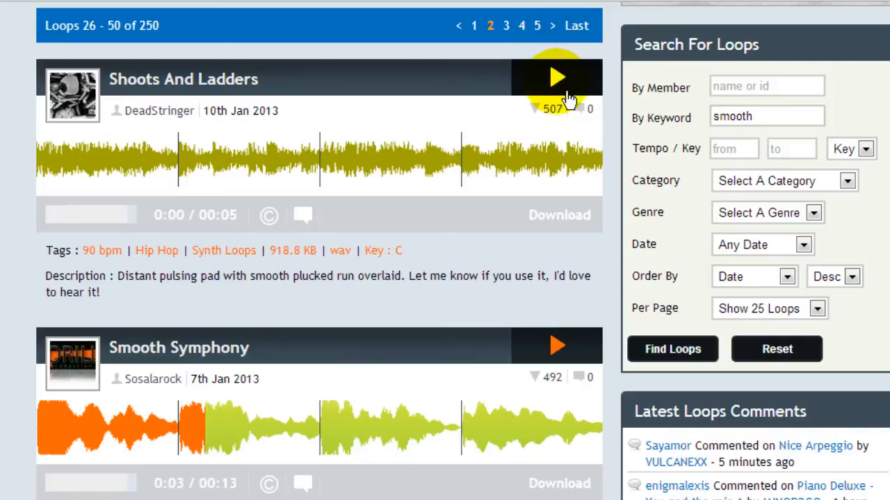
click(555, 77)
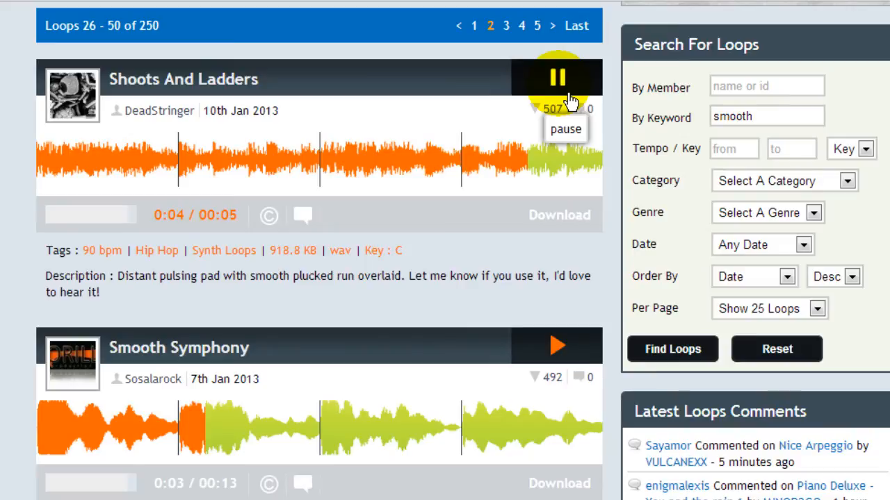
click(557, 78)
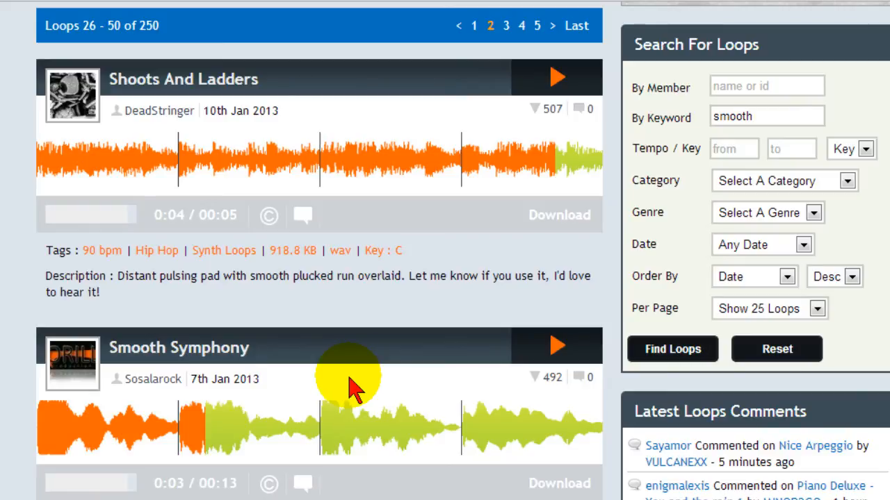
scroll(down, 3)
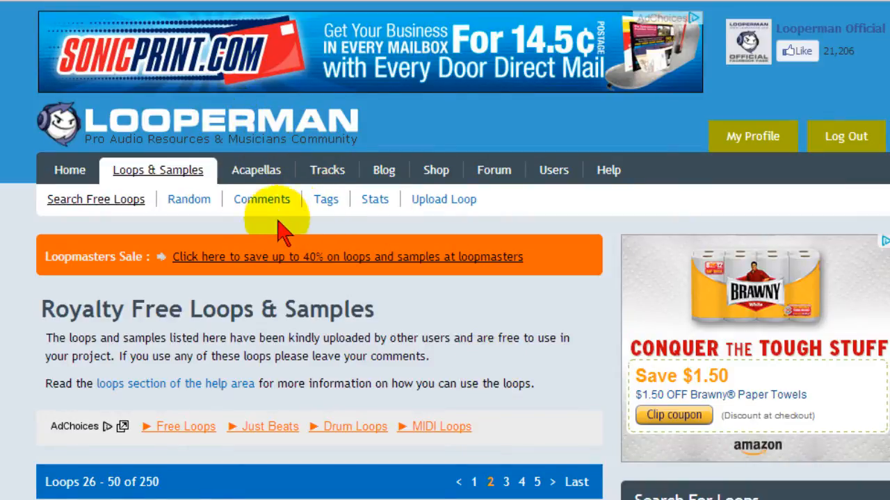
Scroll the Looperman listing to its first page of loops, 1–25 of 250
scroll(down, 3)
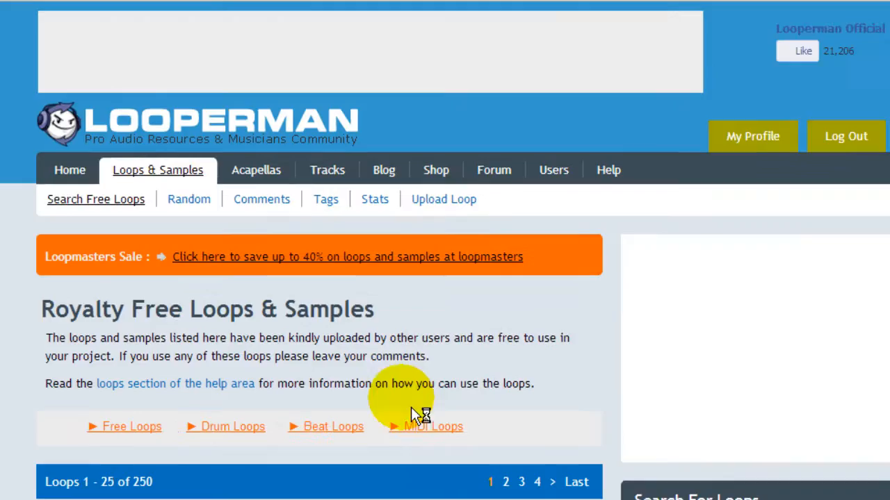
scroll(down, 3)
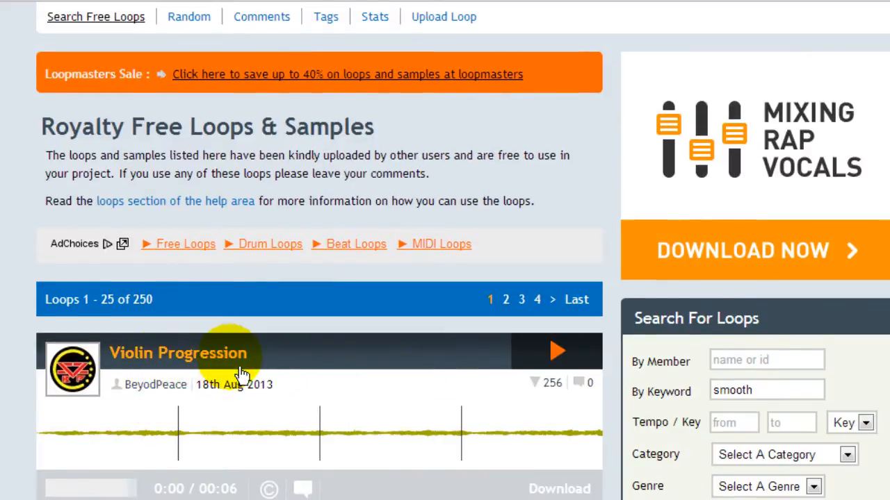
mouse_move(452, 374)
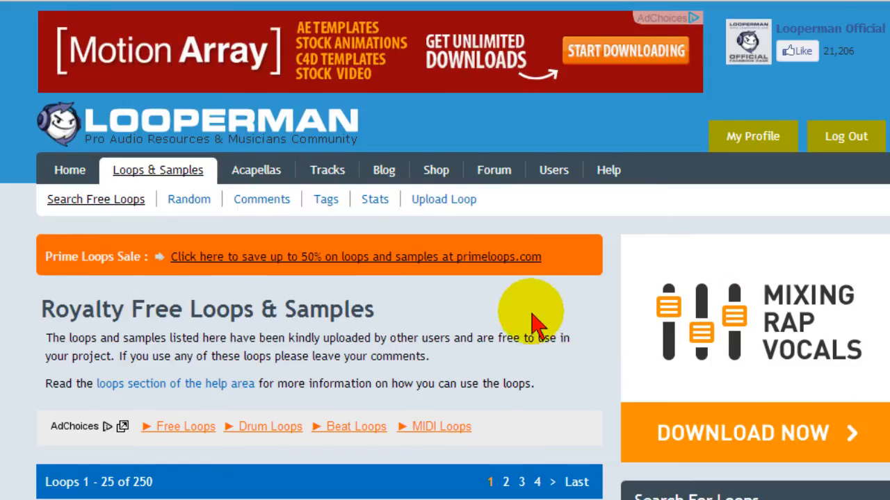
mouse_move(485, 118)
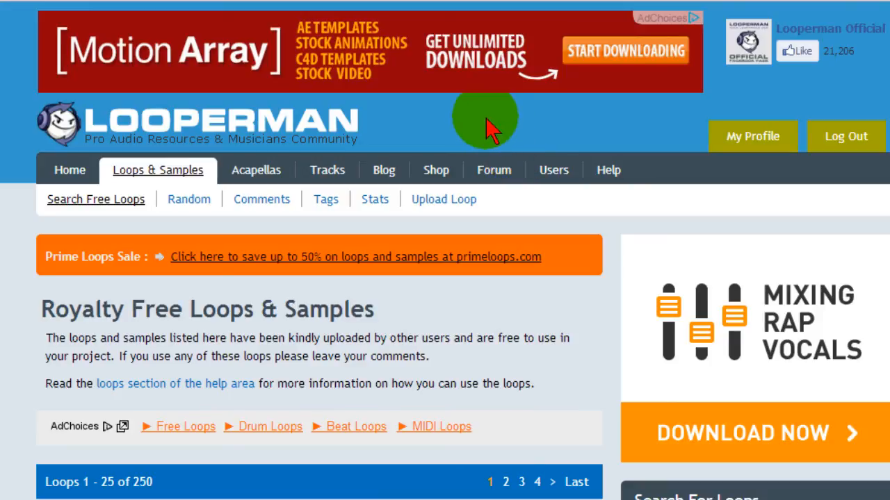